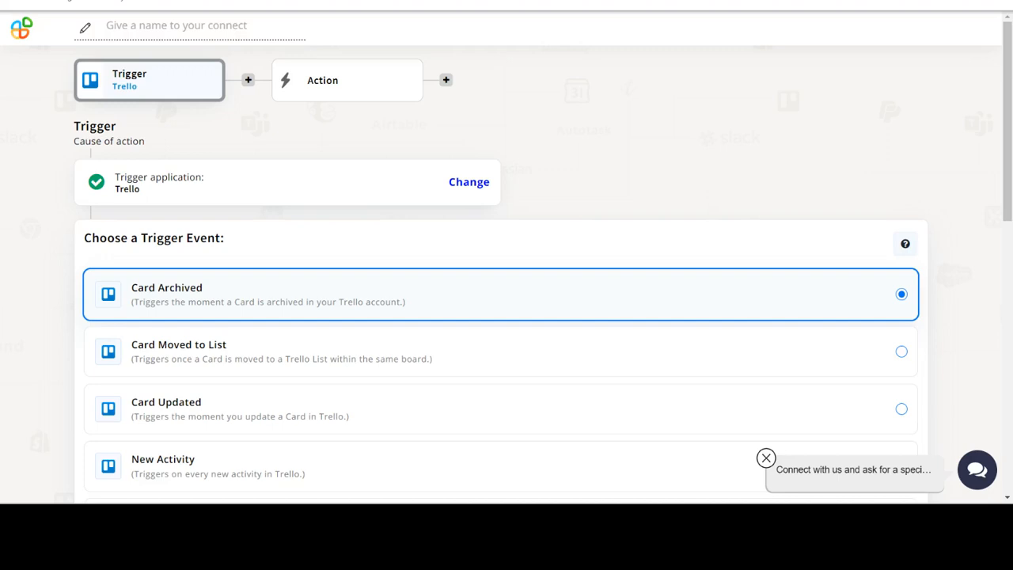
Choose New List as the Trello trigger event and continue.
scroll(down, 3)
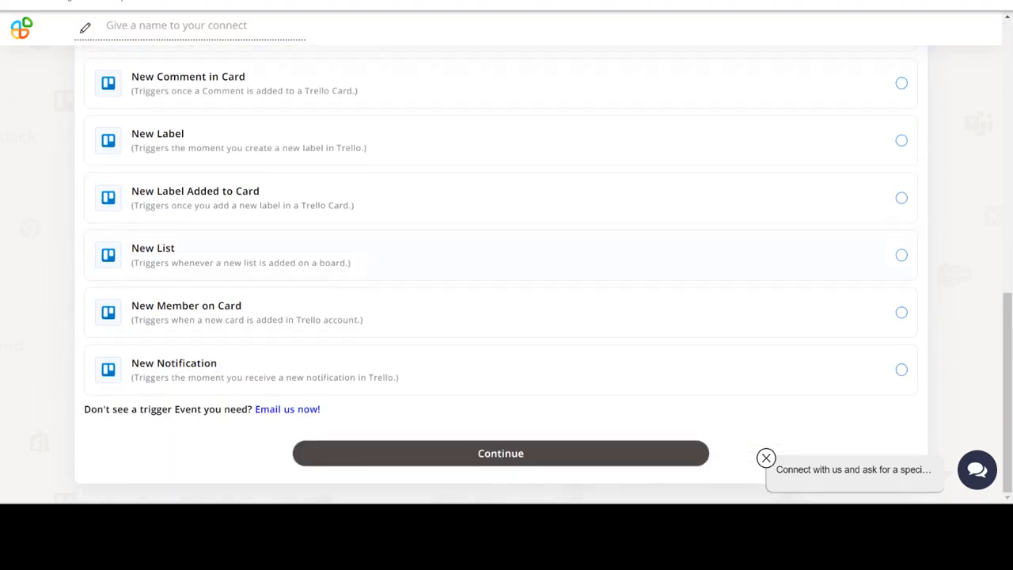
click(500, 255)
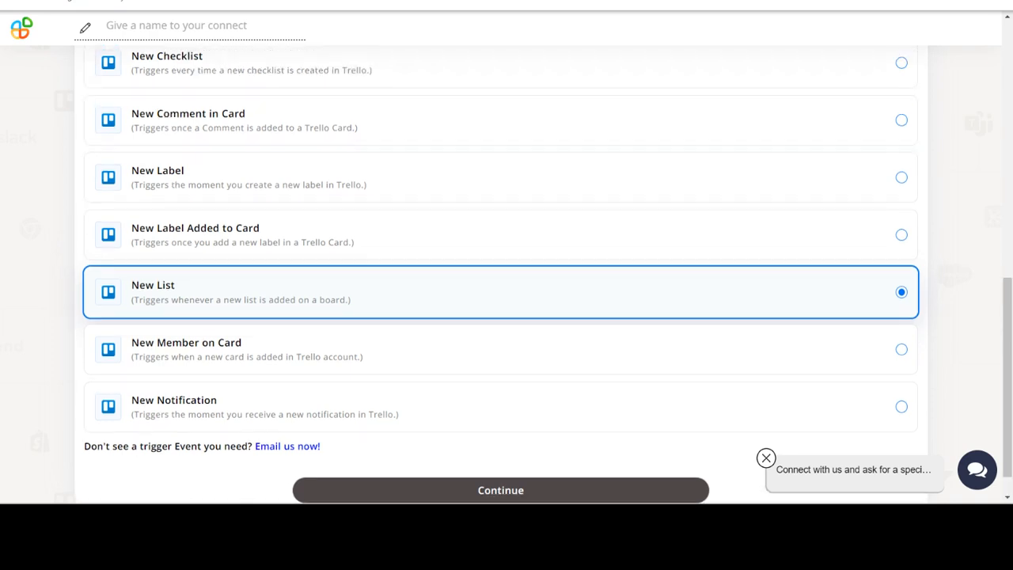
click(501, 489)
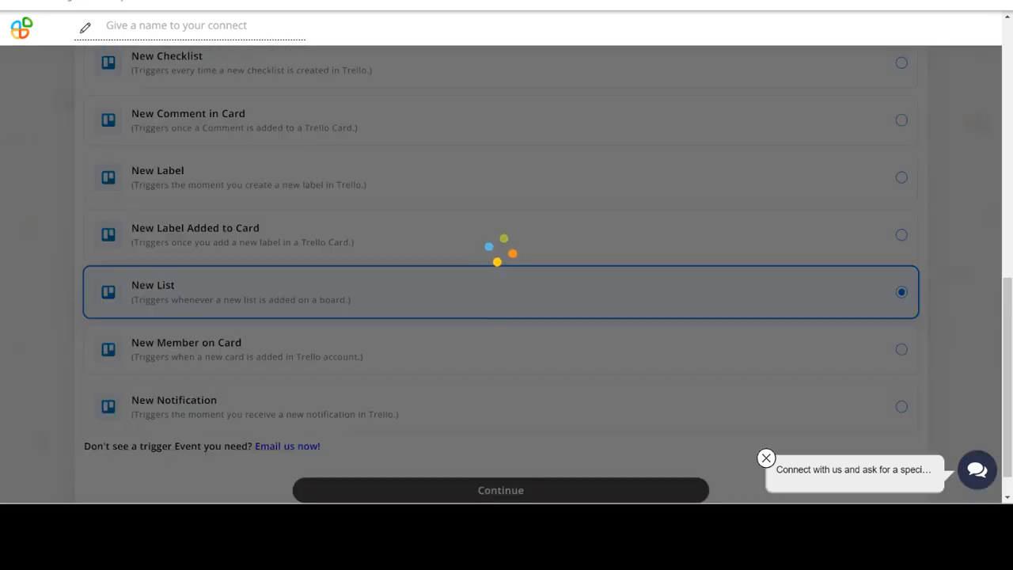
Keep the connected Trello account for the trigger and continue.
click(500, 489)
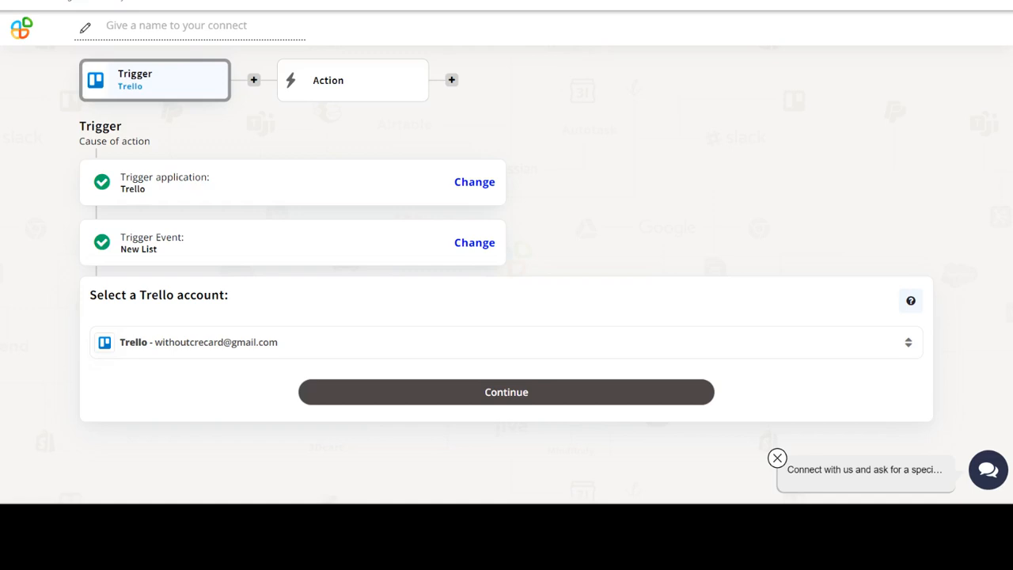
click(507, 393)
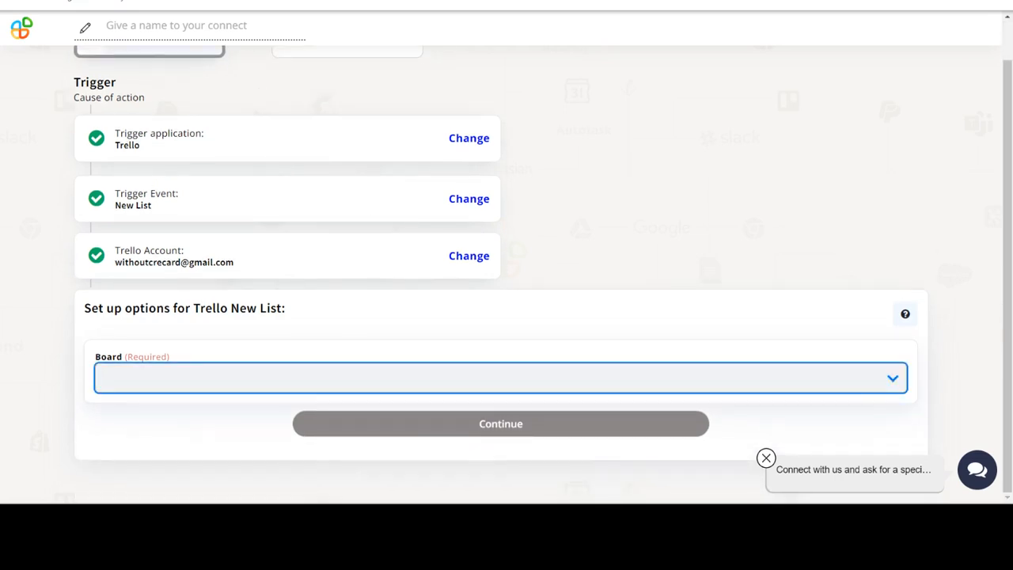
Select test_board as the trigger's board and continue to the action step.
click(501, 377)
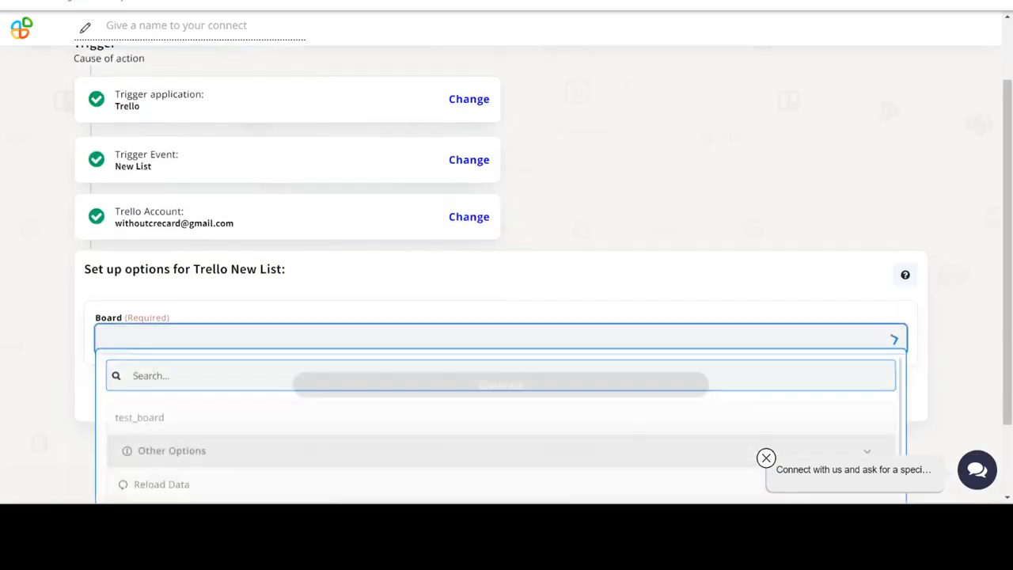
click(139, 418)
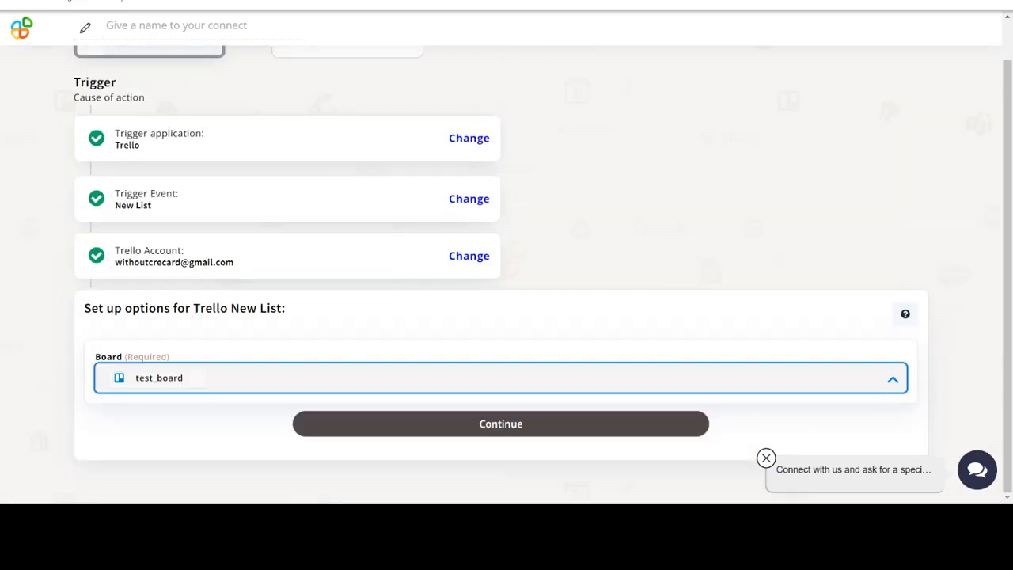
click(500, 377)
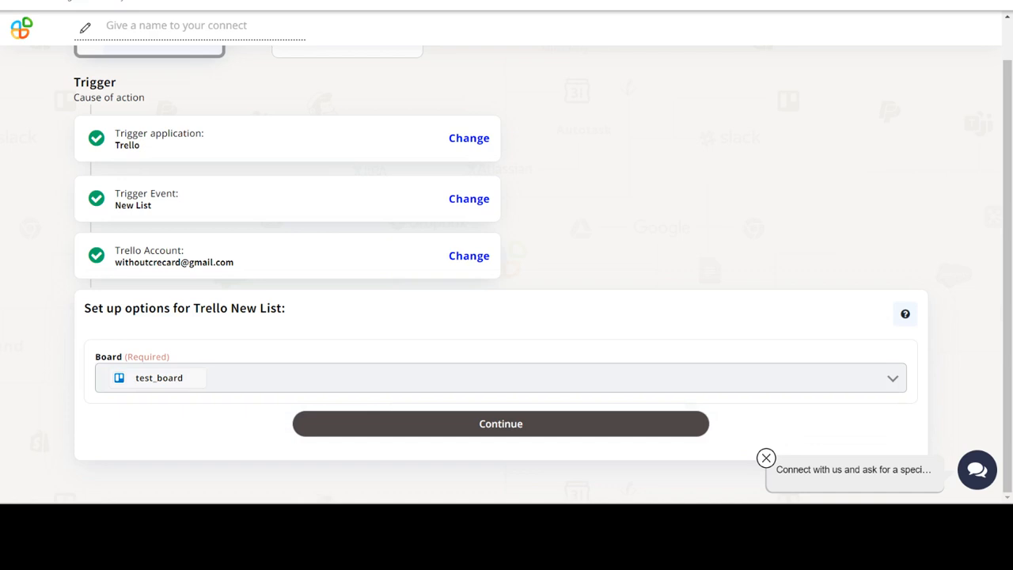
click(501, 424)
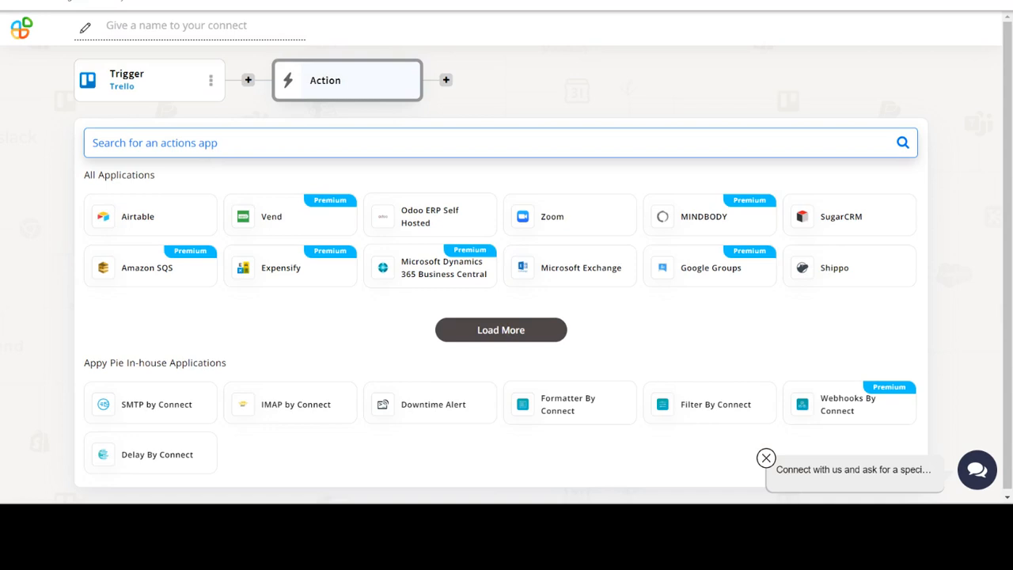
Search for SendGrid and pick it as the action application.
text(SendGrid)
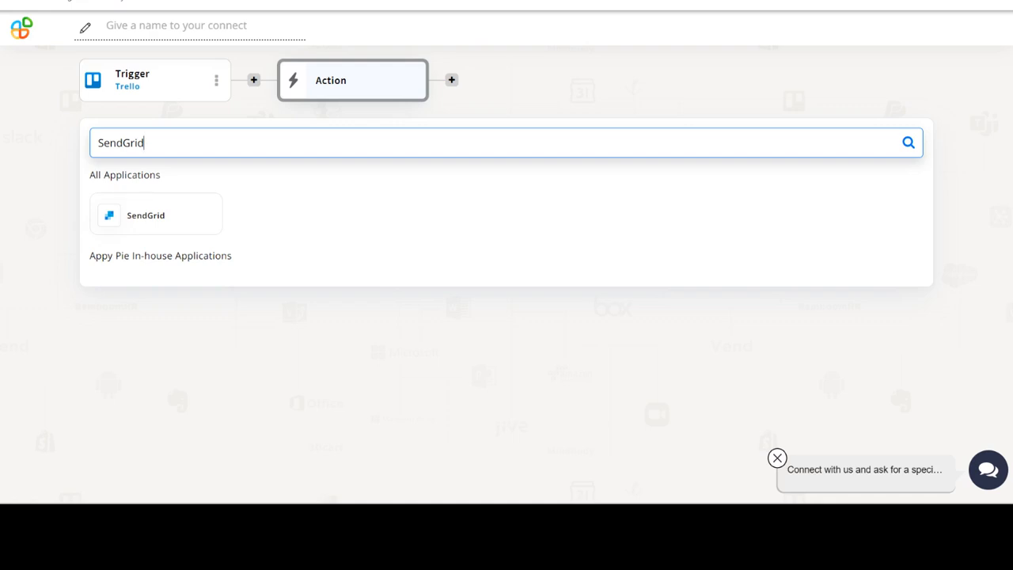
click(145, 216)
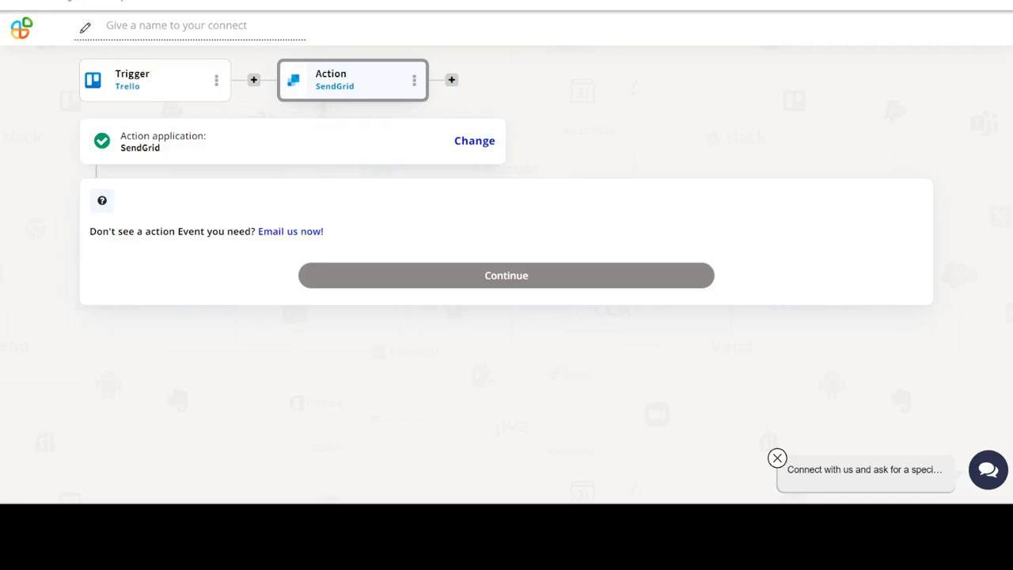